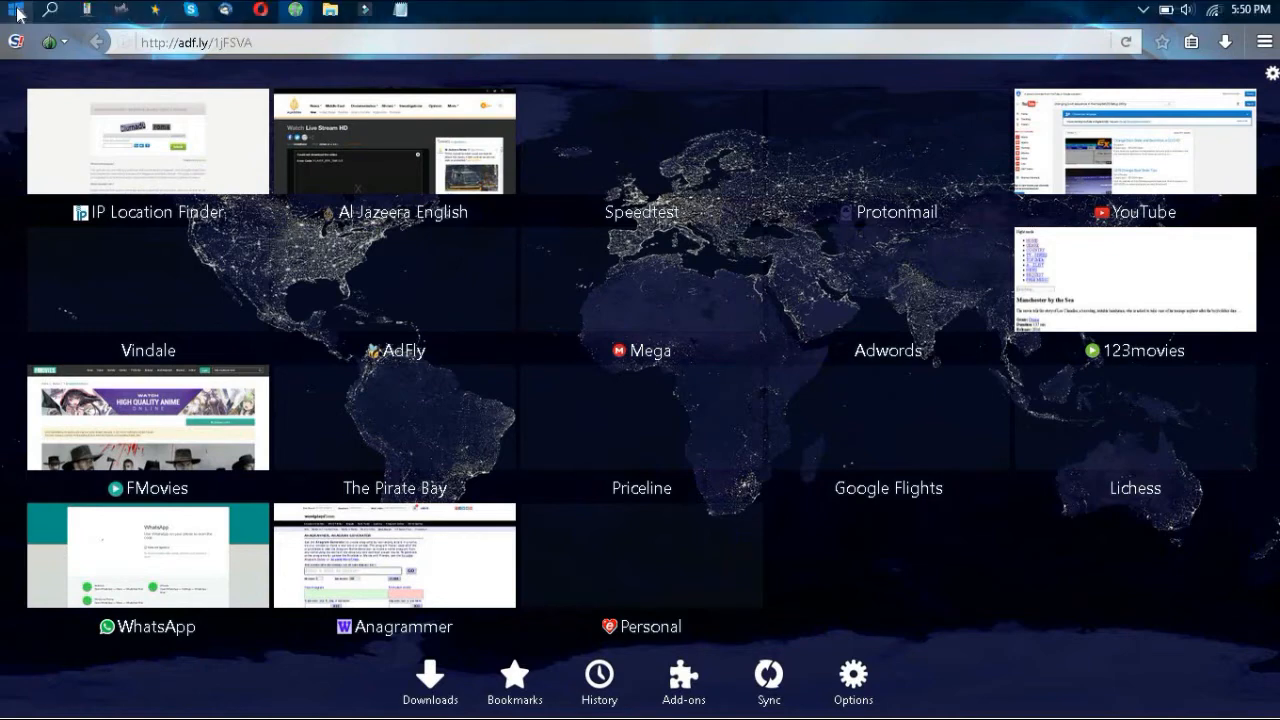
Step: Open System from the Start button's quick-link menu to view Windows 10 Enterprise details
{"action": "right_click", "coordinate": [15, 15]}
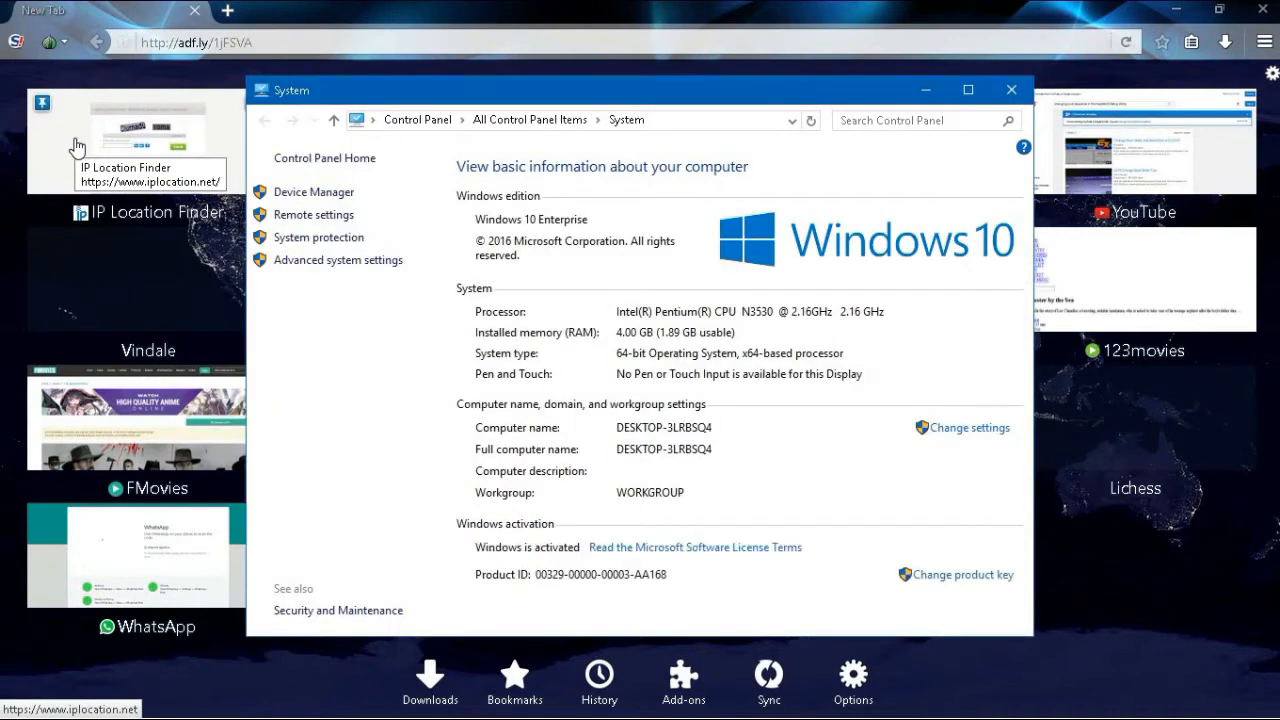
{"action": "mouse_move", "coordinate": [337, 359]}
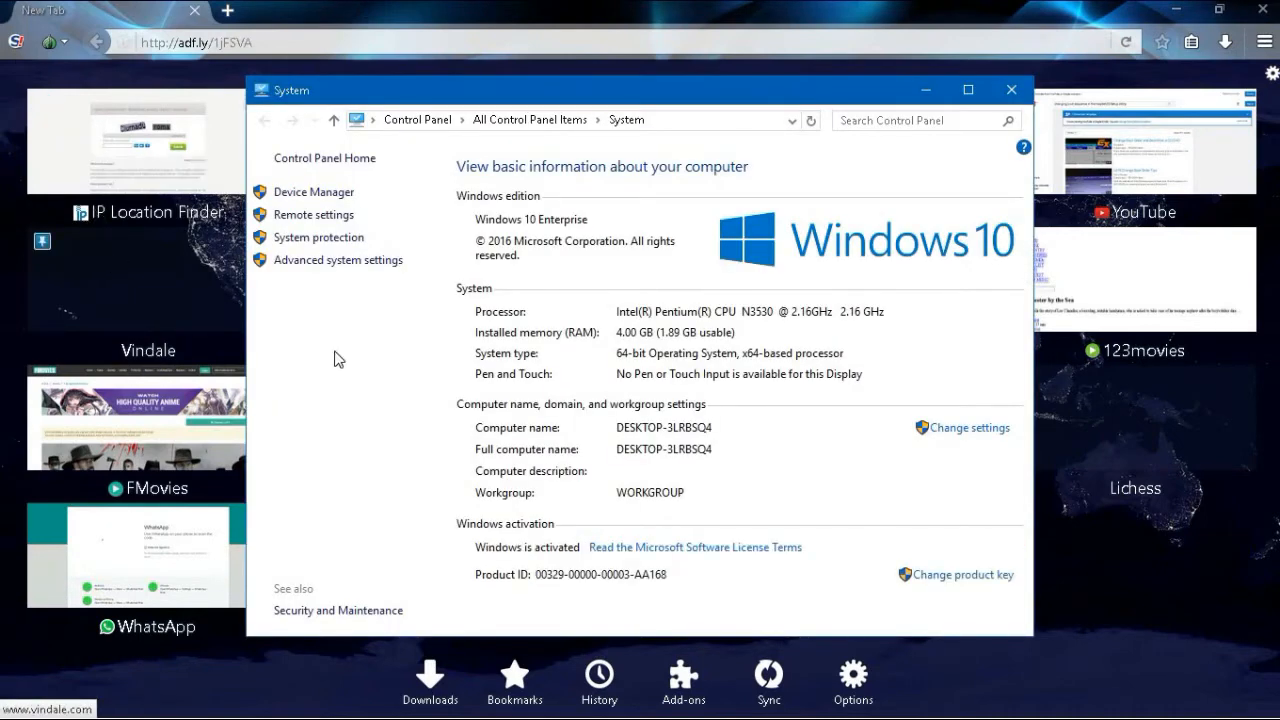
{"action": "mouse_move", "coordinate": [500, 556]}
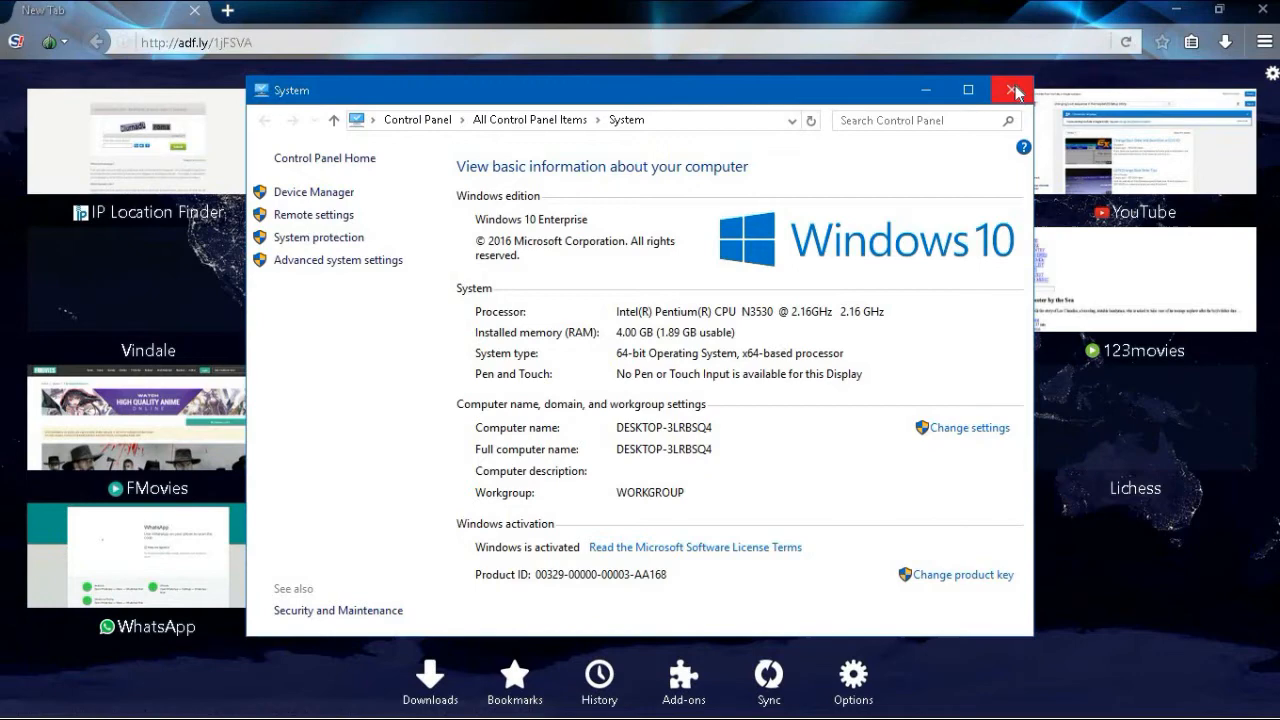
Step: Close the System window after checking the Windows activation status
{"action": "left_click", "coordinate": [1014, 89]}
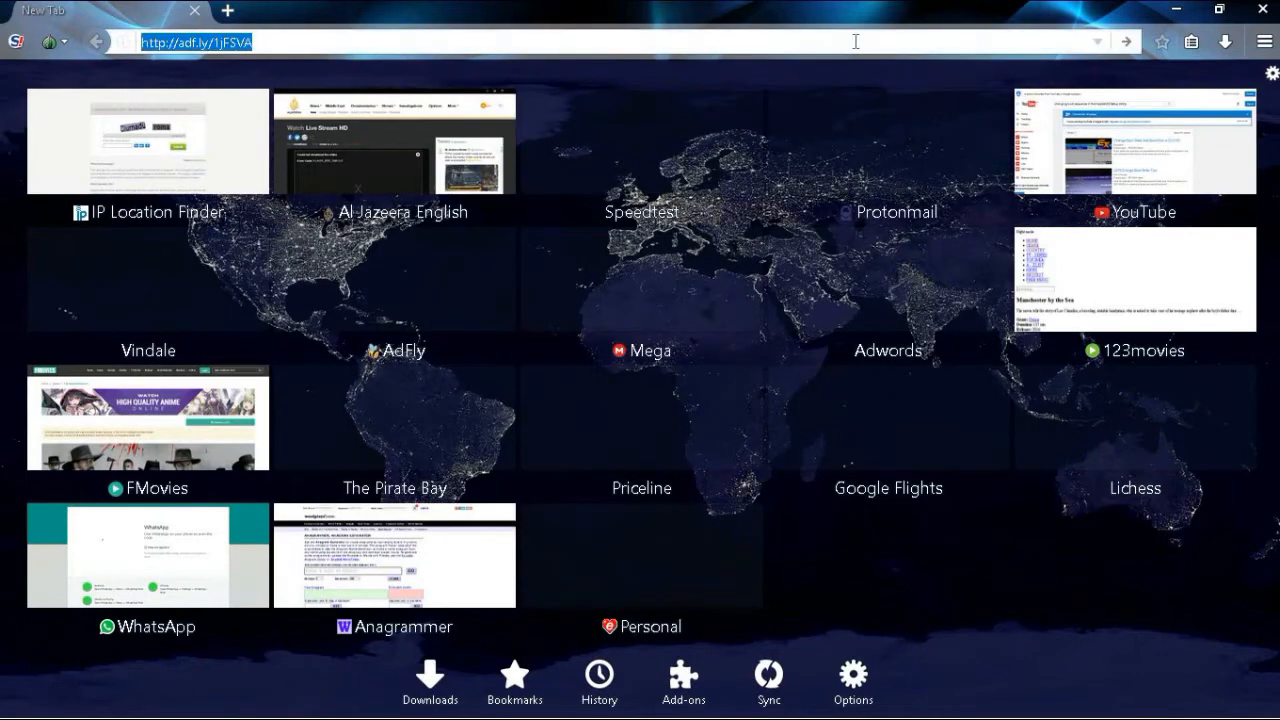
Step: Load the adf.ly link from the address bar and follow it through to the MEGA download page
{"action": "key", "text": "Return"}
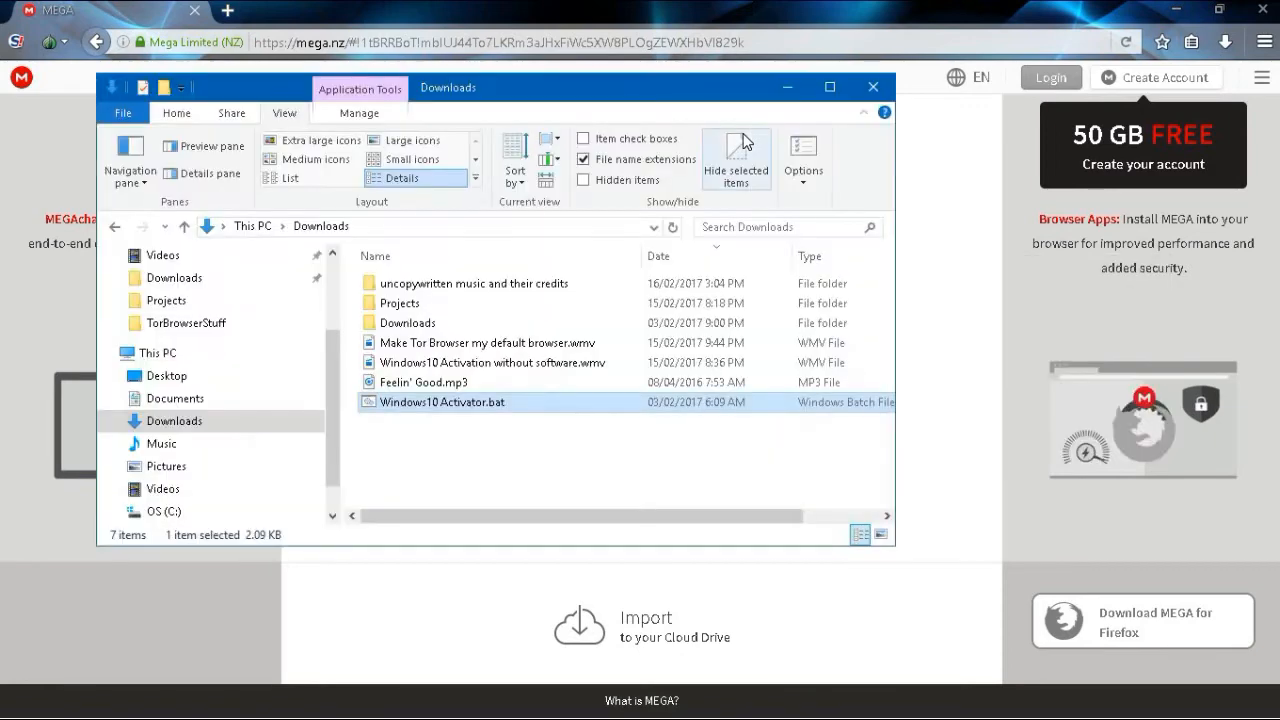
{"action": "mouse_move", "coordinate": [495, 432]}
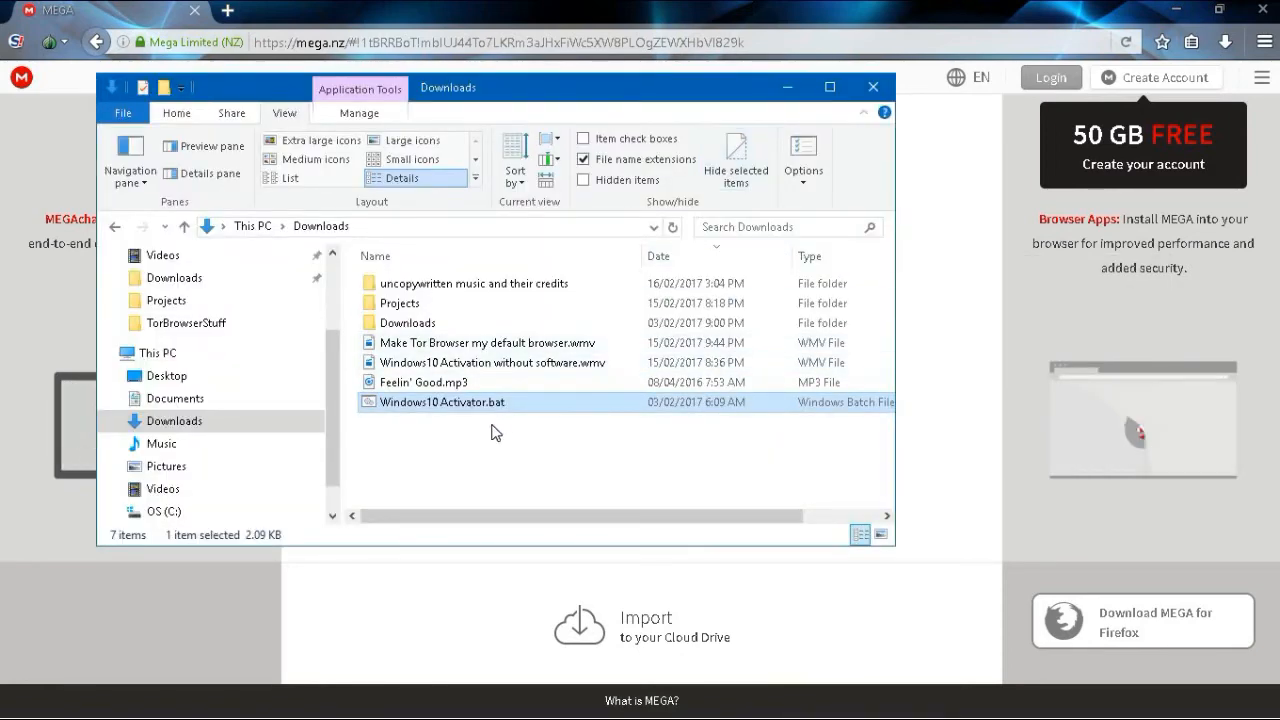
{"action": "mouse_move", "coordinate": [445, 412]}
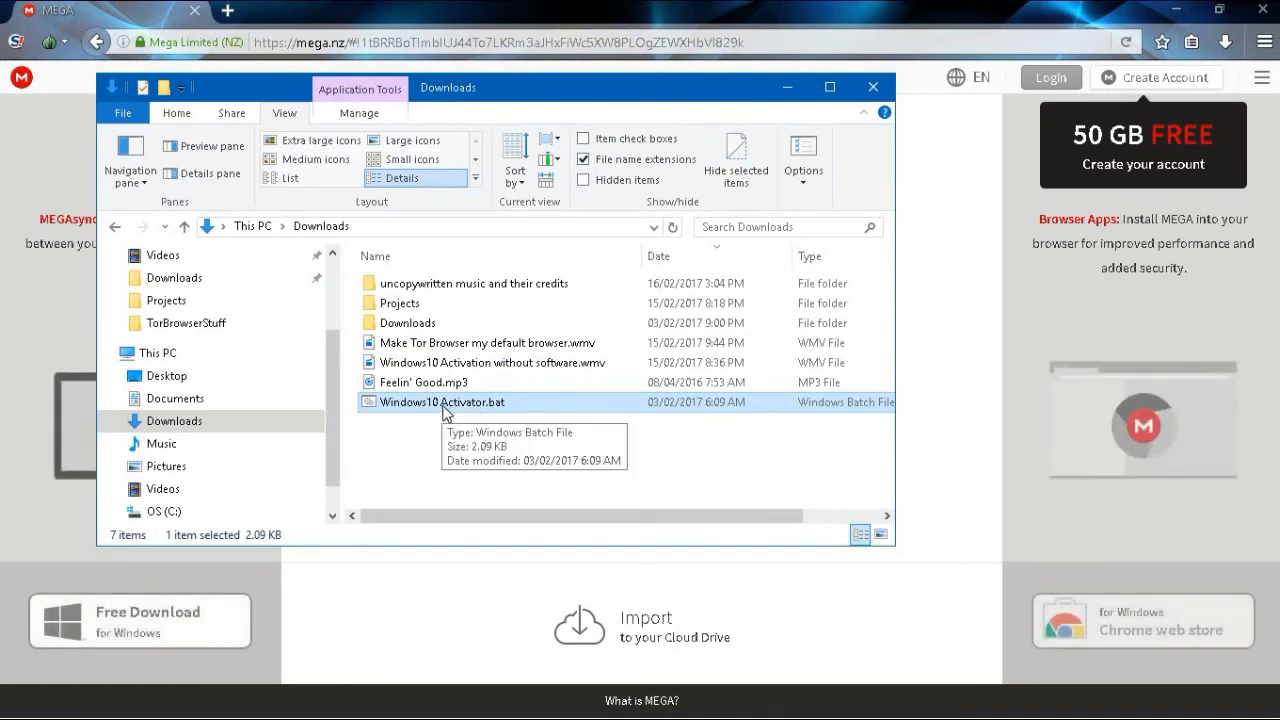
Step: Show the action menu for Windows10 Activator.bat in the Downloads folder
{"action": "right_click", "coordinate": [442, 401]}
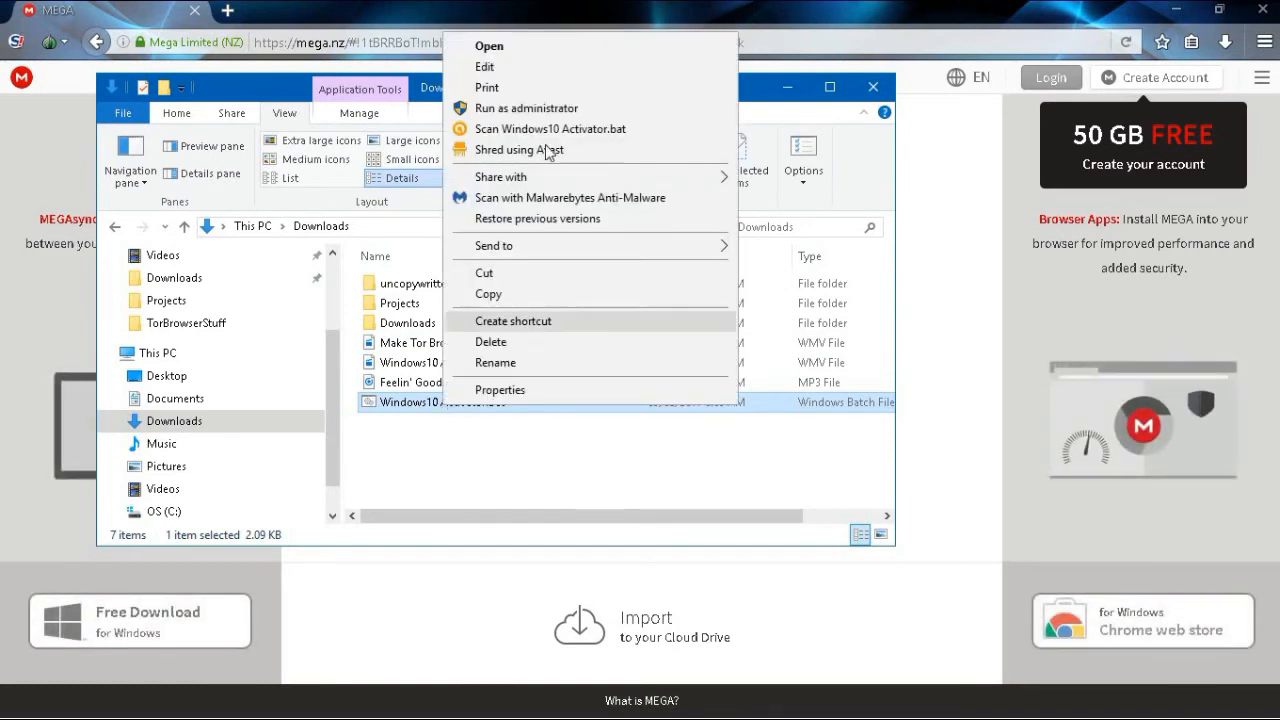